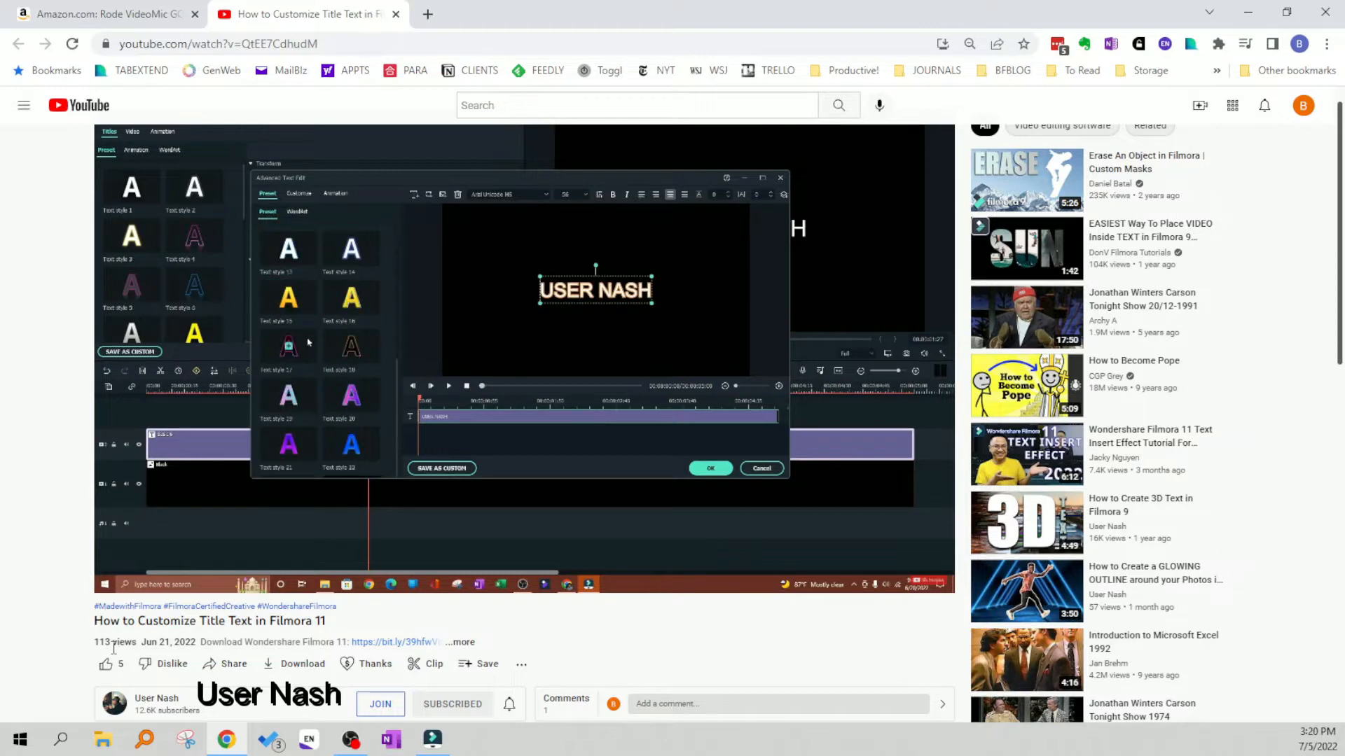
Pick a purple swatch from the Text Color choices for the Bruce Quinn title text
{"action": "left_click", "coordinate": [297, 211]}
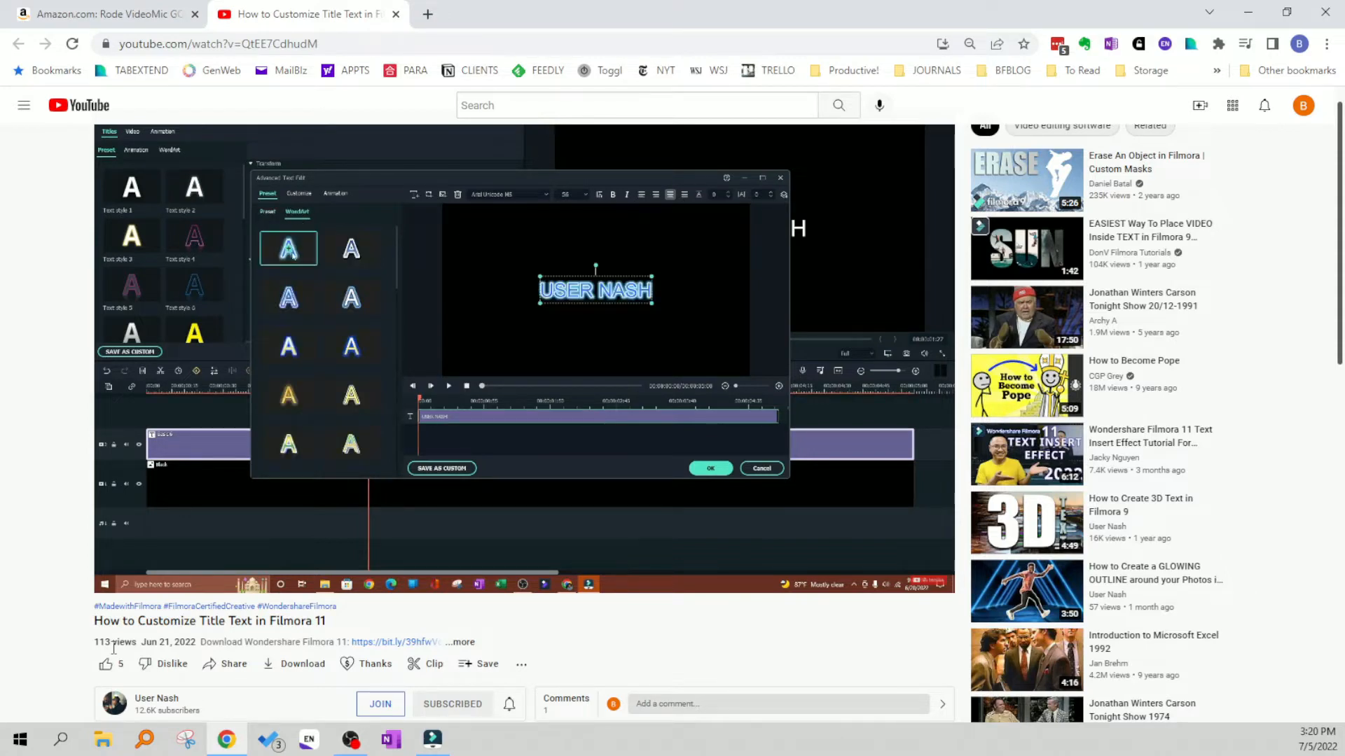
{"action": "left_click", "coordinate": [350, 248]}
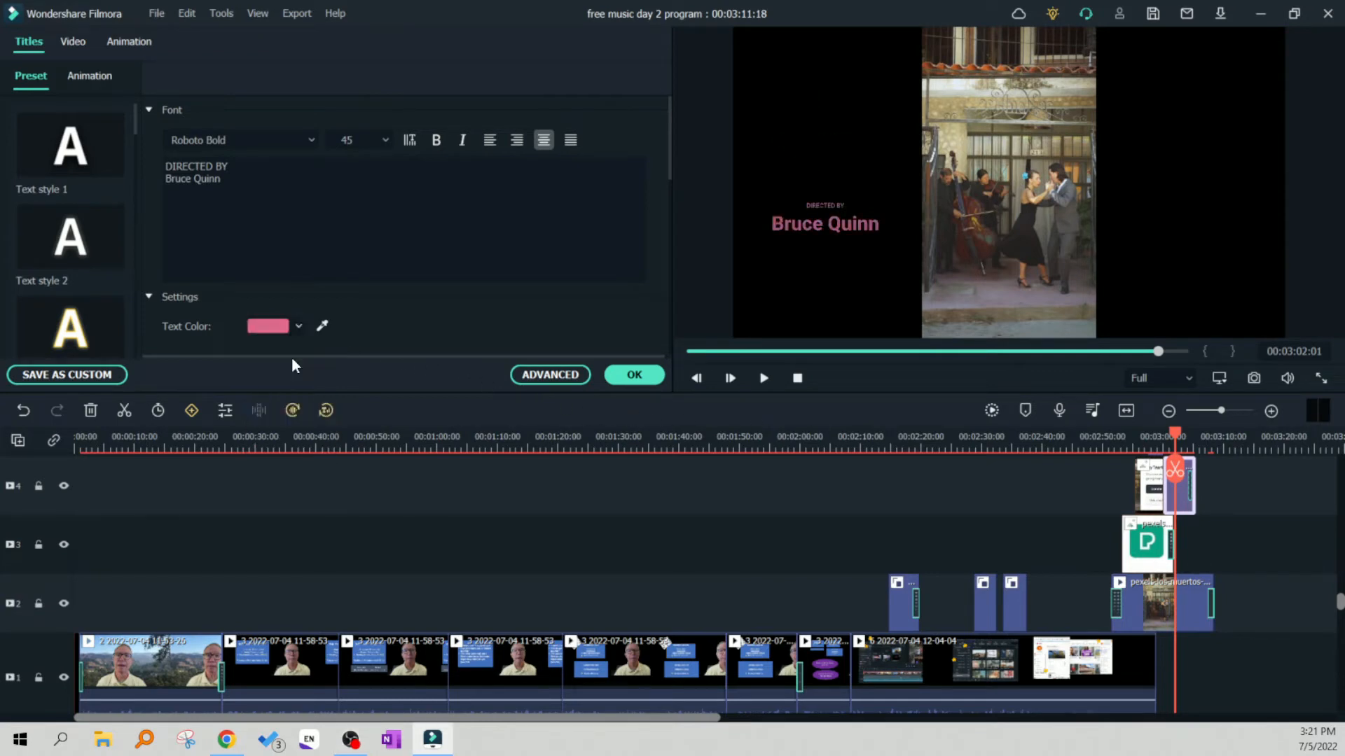
{"action": "left_click", "coordinate": [298, 326]}
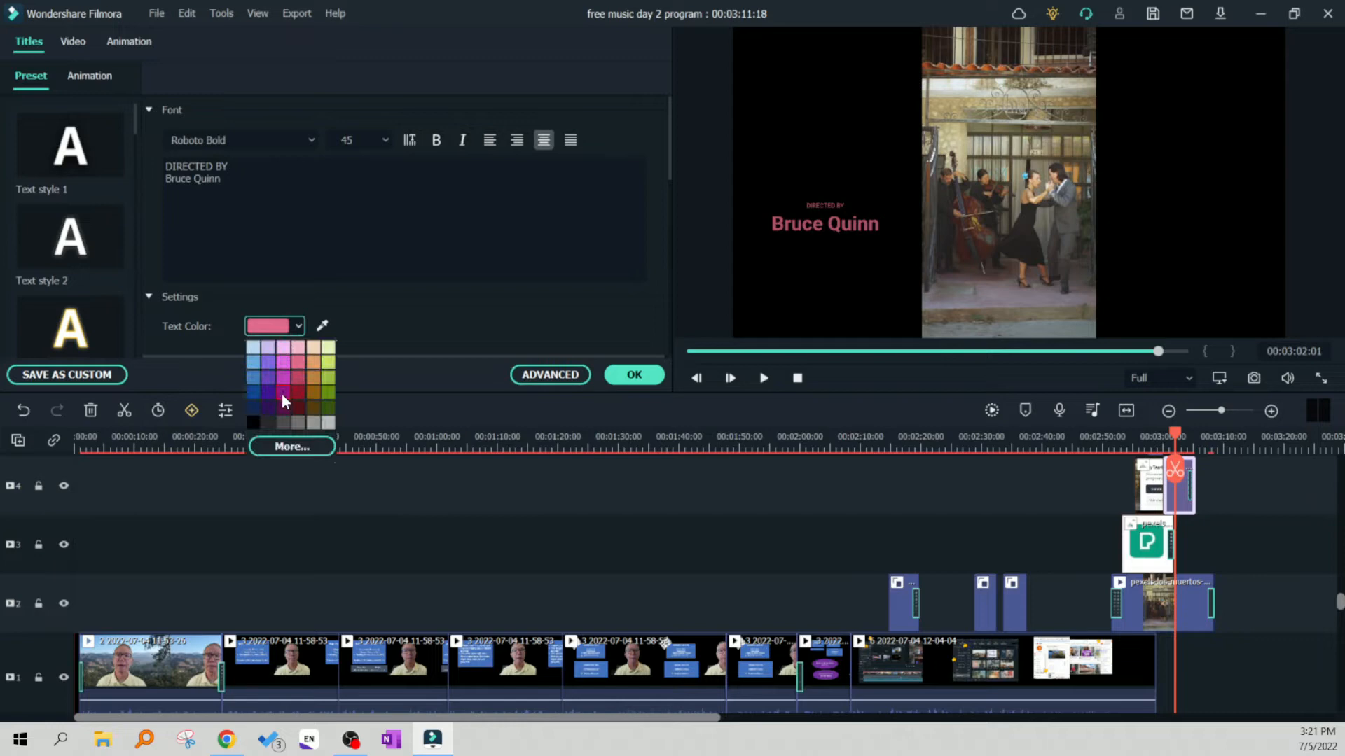
{"action": "left_click", "coordinate": [268, 361]}
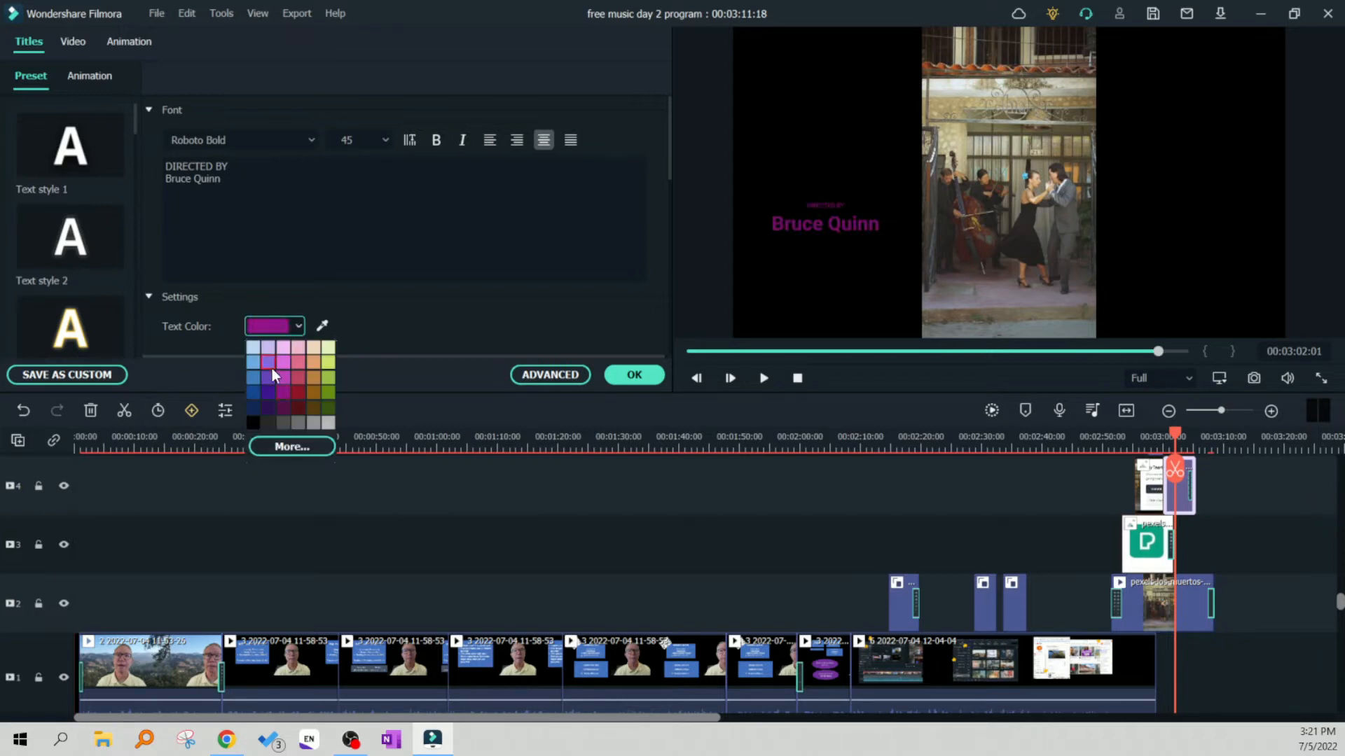
{"action": "left_click", "coordinate": [269, 375]}
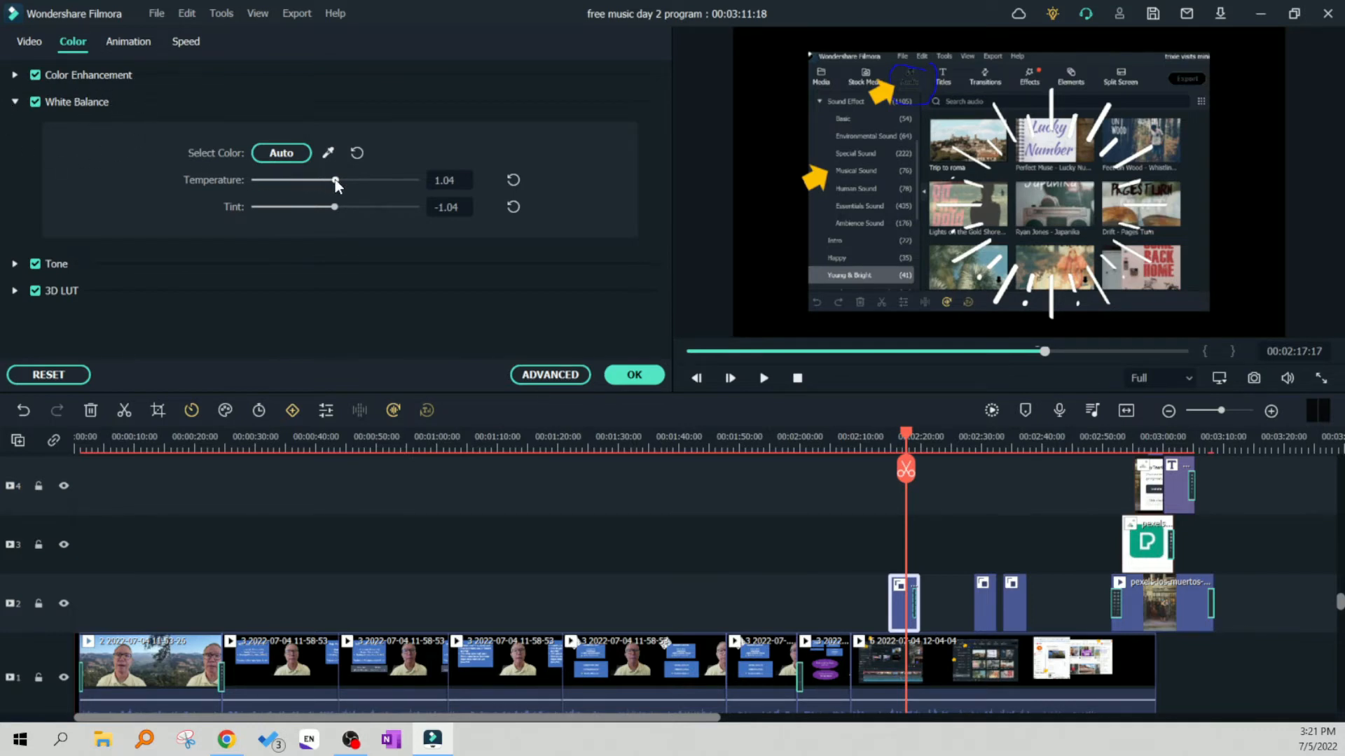
Drag White Balance sliders to Temperature 0.00 and Tint -100.00, turning the burst lines green
{"action": "left_click_drag", "start_coordinate": [334, 181], "coordinate": [342, 180]}
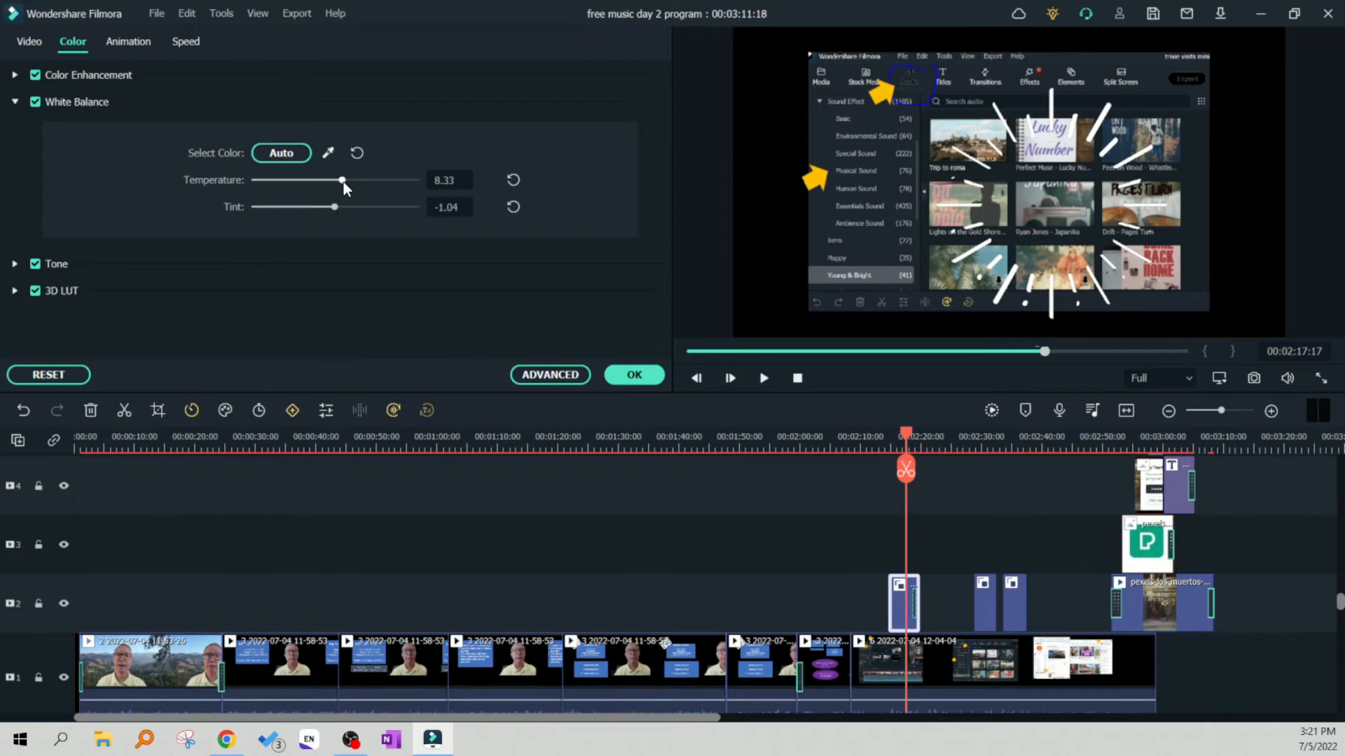
{"action": "left_click_drag", "start_coordinate": [342, 181], "coordinate": [401, 181]}
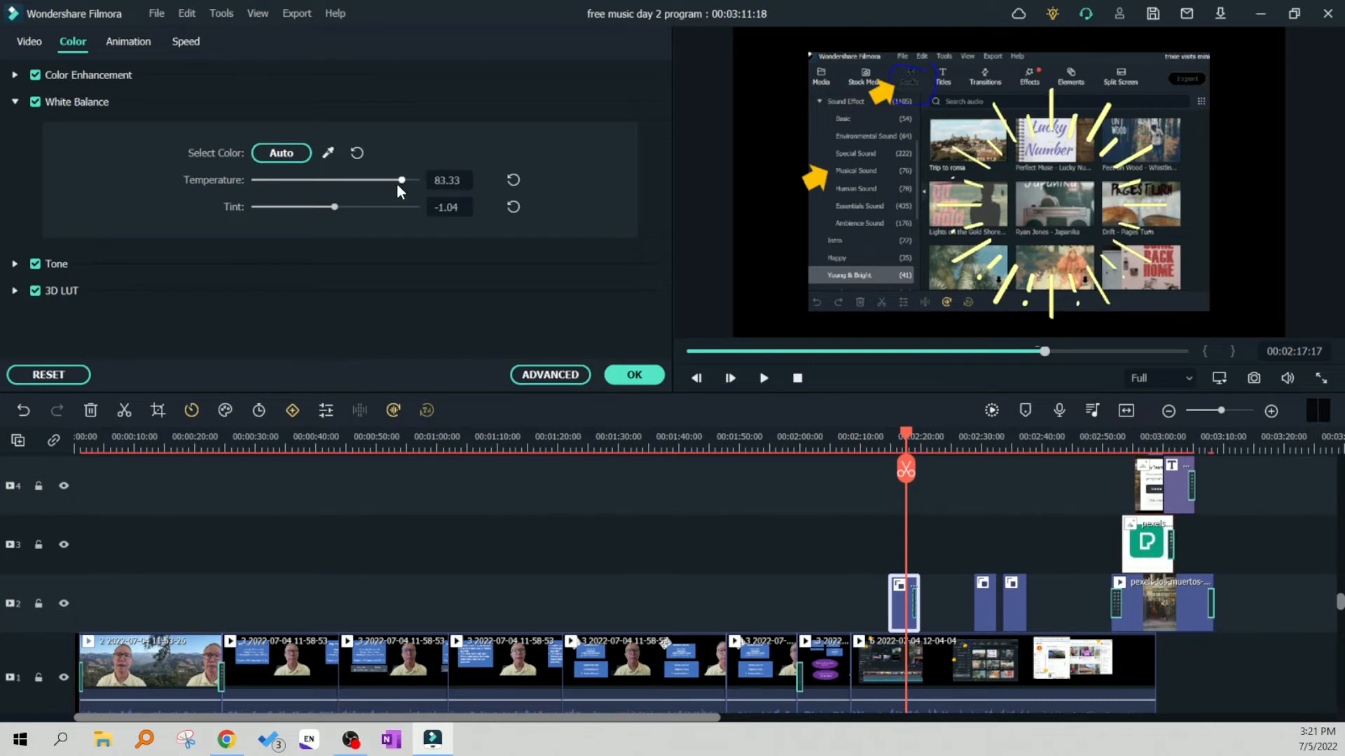
{"action": "left_click_drag", "start_coordinate": [401, 181], "coordinate": [320, 180]}
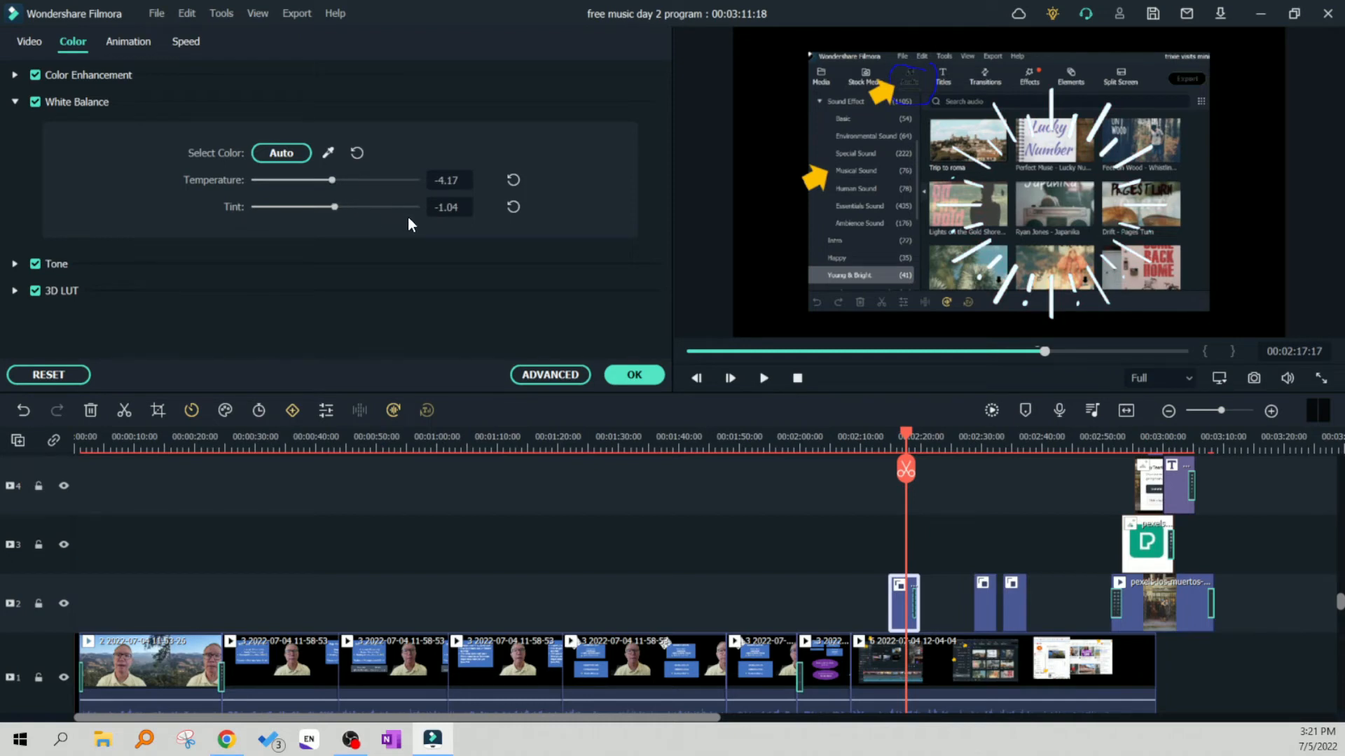
{"action": "left_click_drag", "start_coordinate": [333, 207], "coordinate": [404, 207]}
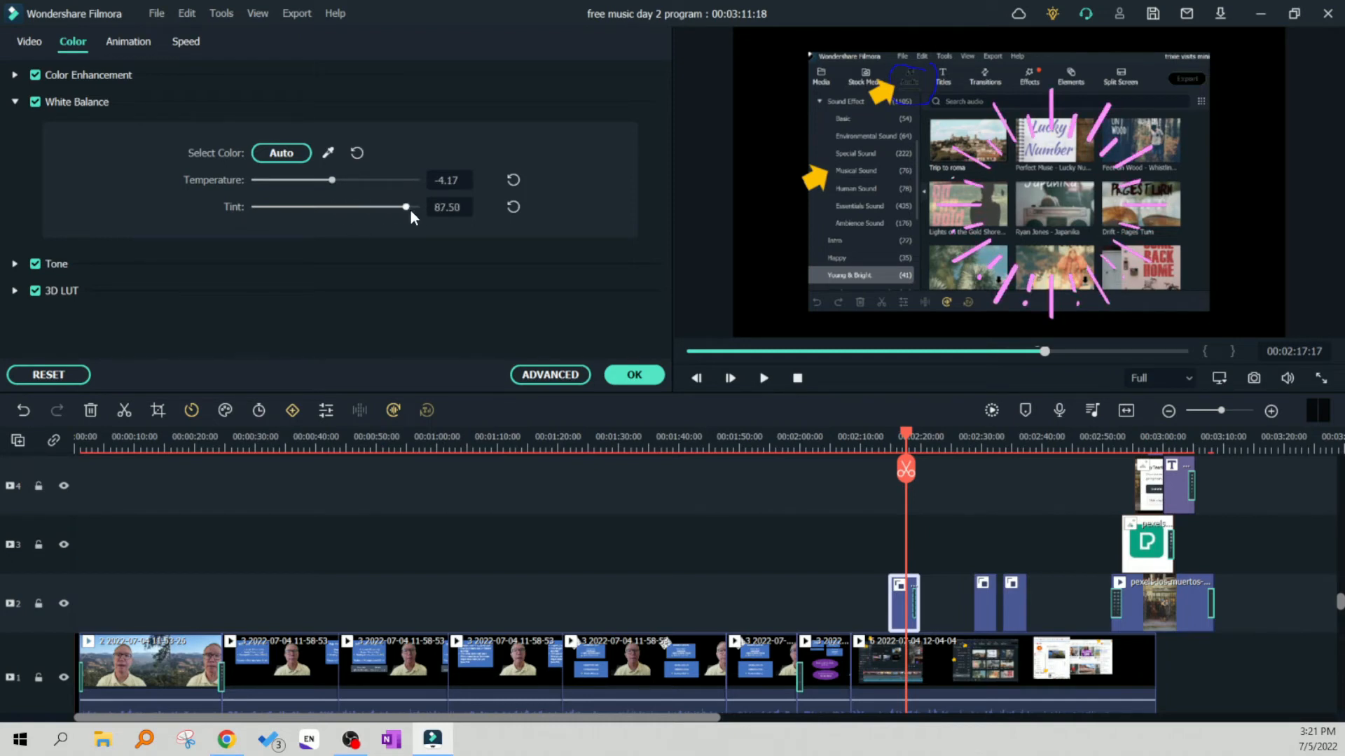
{"action": "left_click_drag", "start_coordinate": [405, 207], "coordinate": [253, 207]}
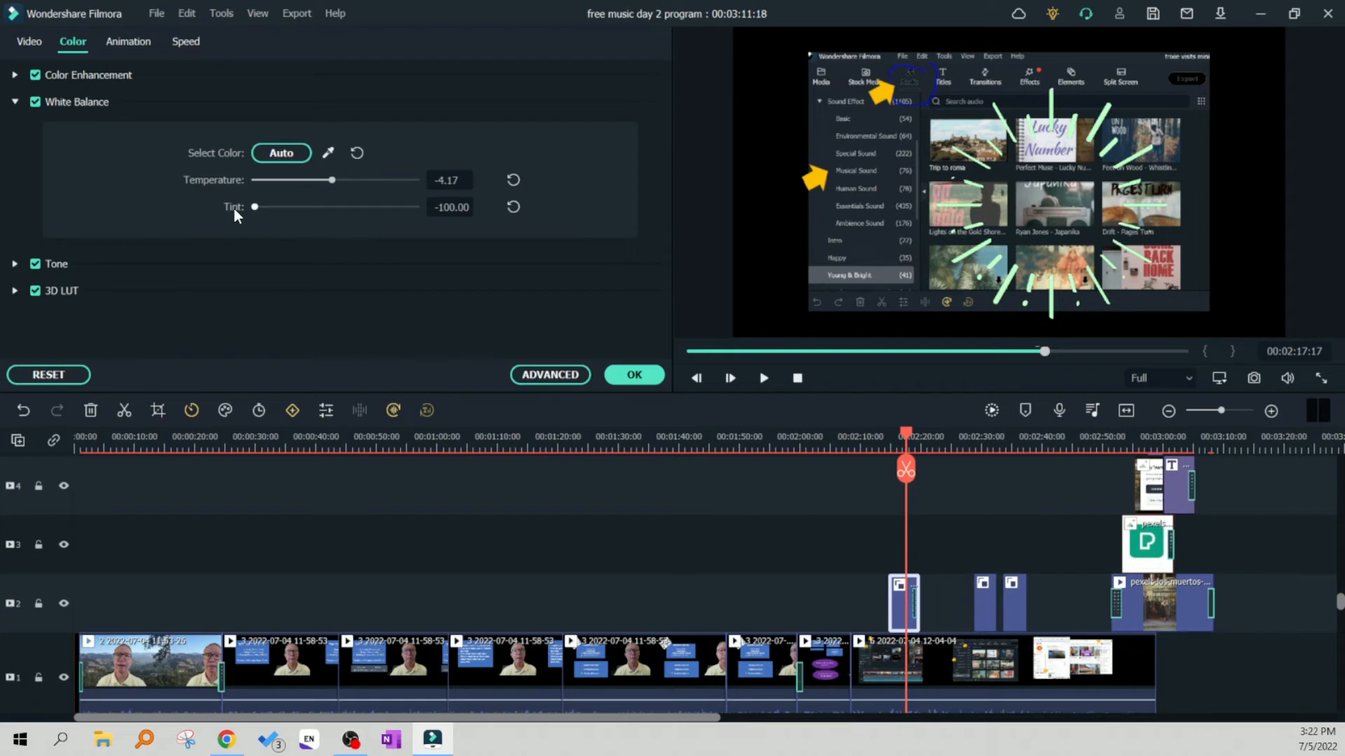
{"action": "left_click_drag", "start_coordinate": [253, 208], "coordinate": [331, 207]}
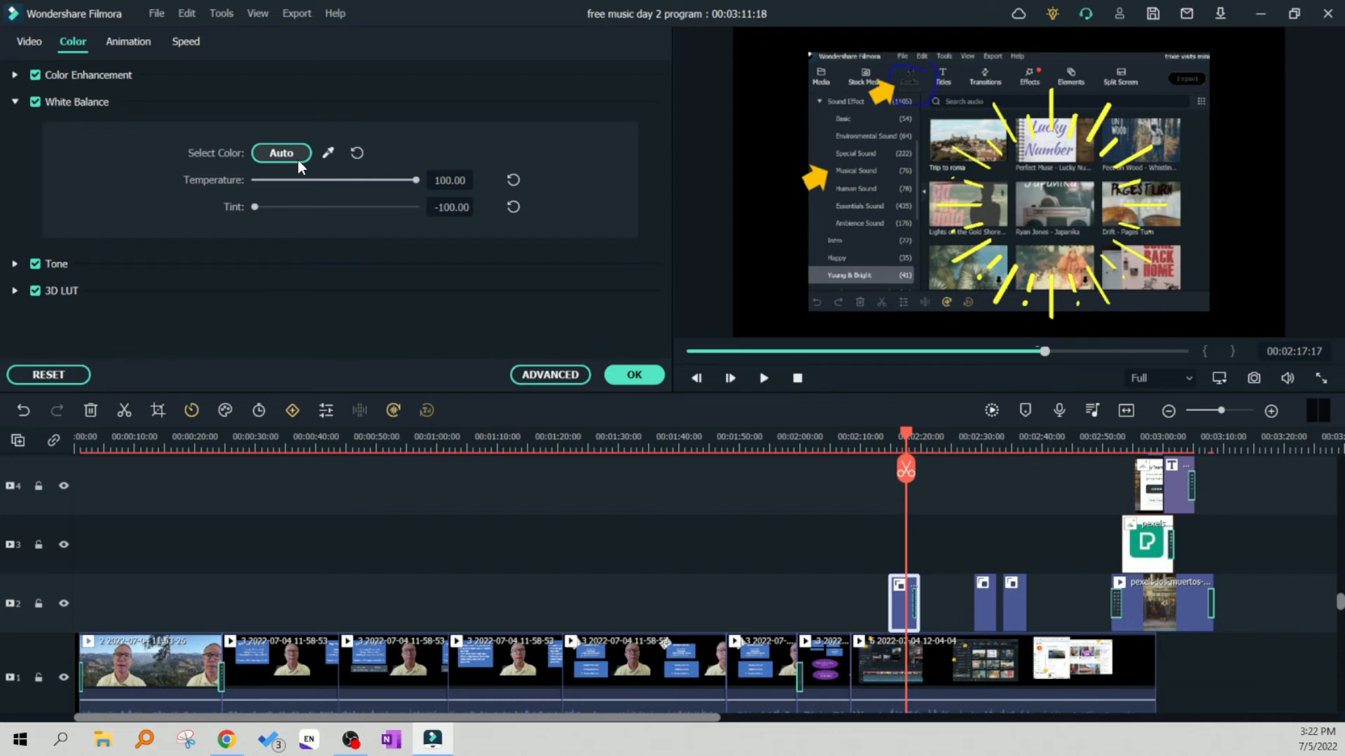
{"action": "mouse_move", "coordinate": [238, 150]}
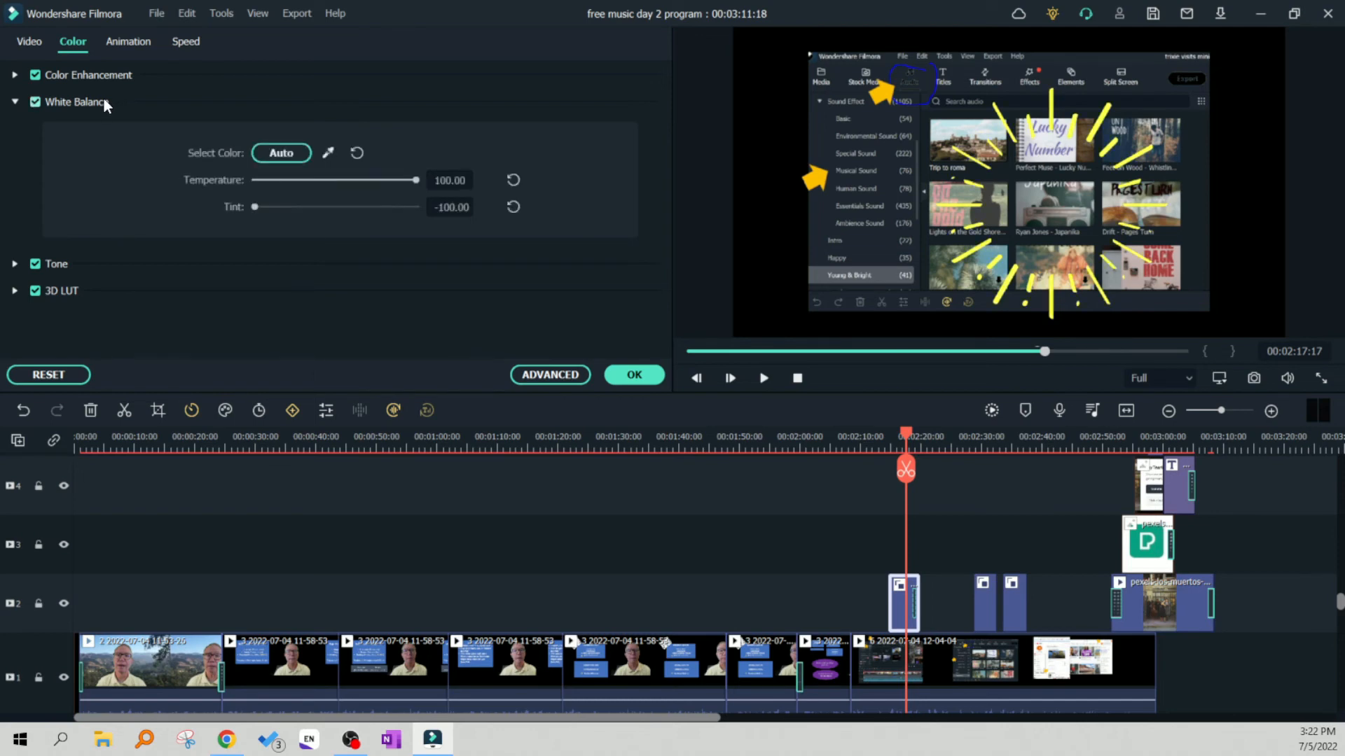
{"action": "mouse_move", "coordinate": [403, 190]}
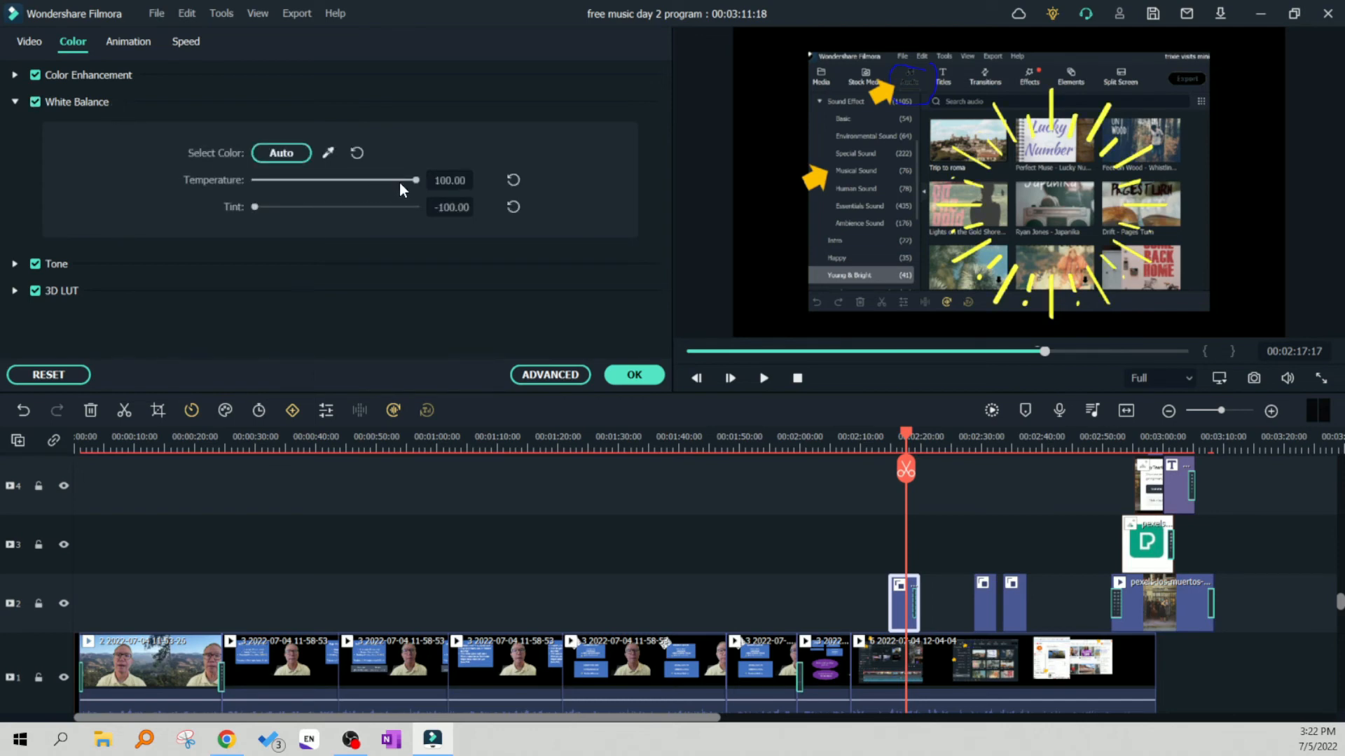
{"action": "left_click_drag", "start_coordinate": [416, 181], "coordinate": [334, 182]}
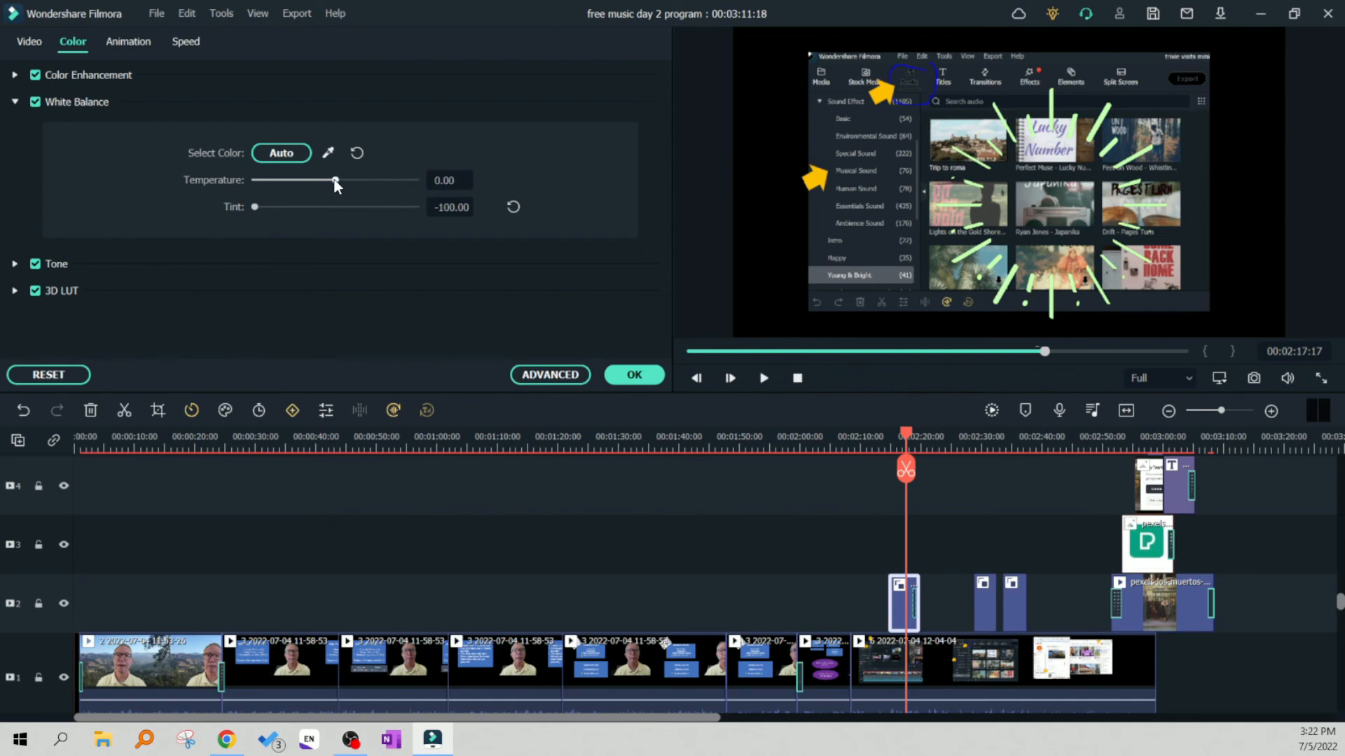